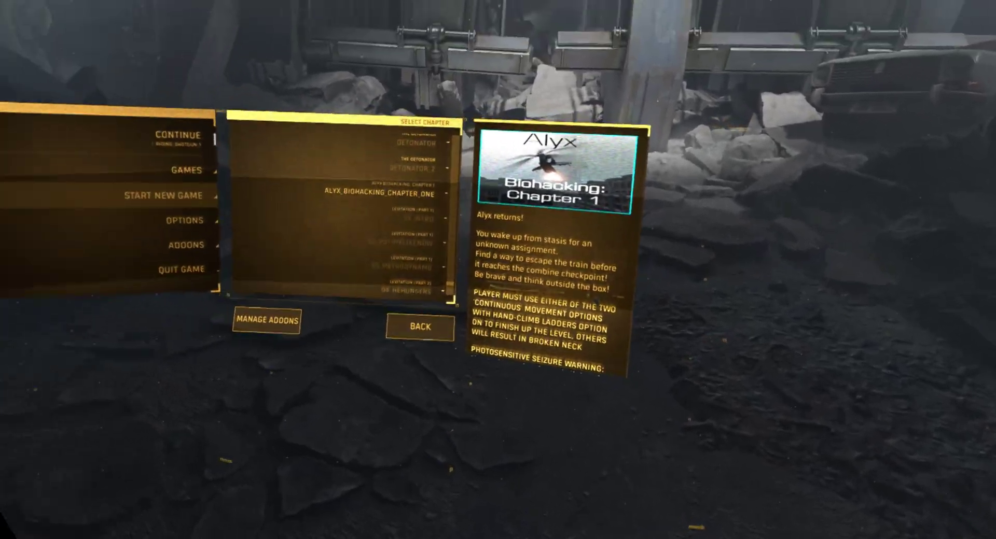
Select the ALYX_BIOHACKING_CHAPTER_ONE addon and launch the game with addons loaded
left_click(378, 193)
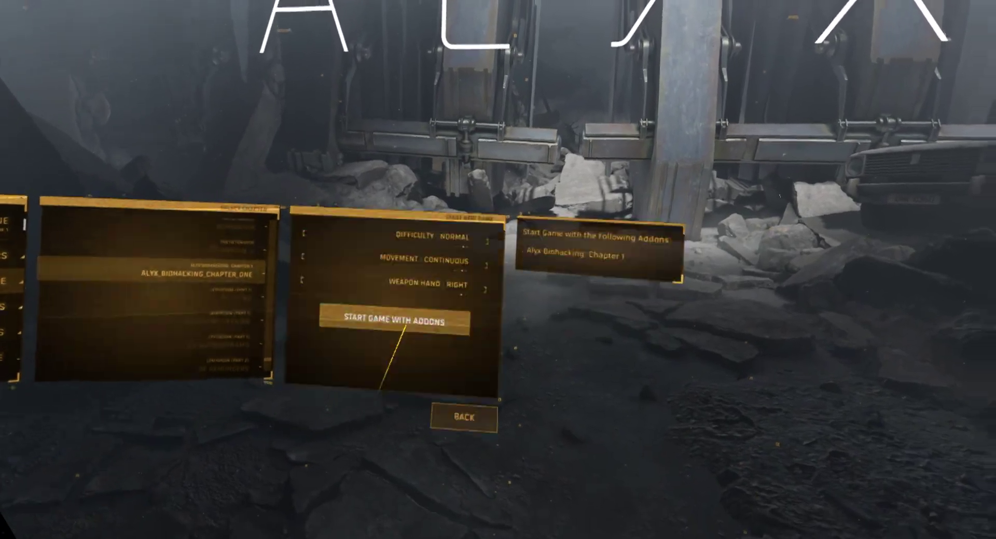
left_click(392, 322)
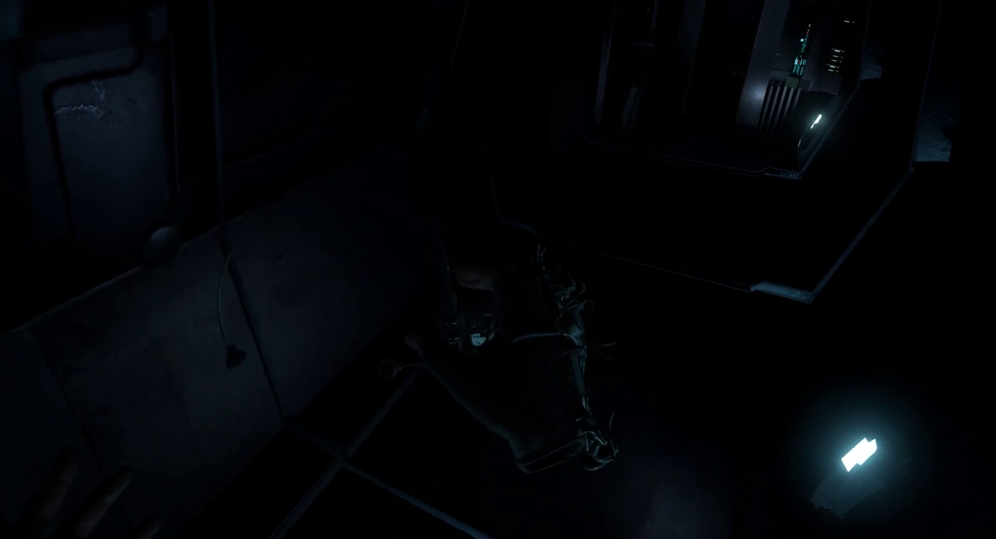
mouse_move(498, 269)
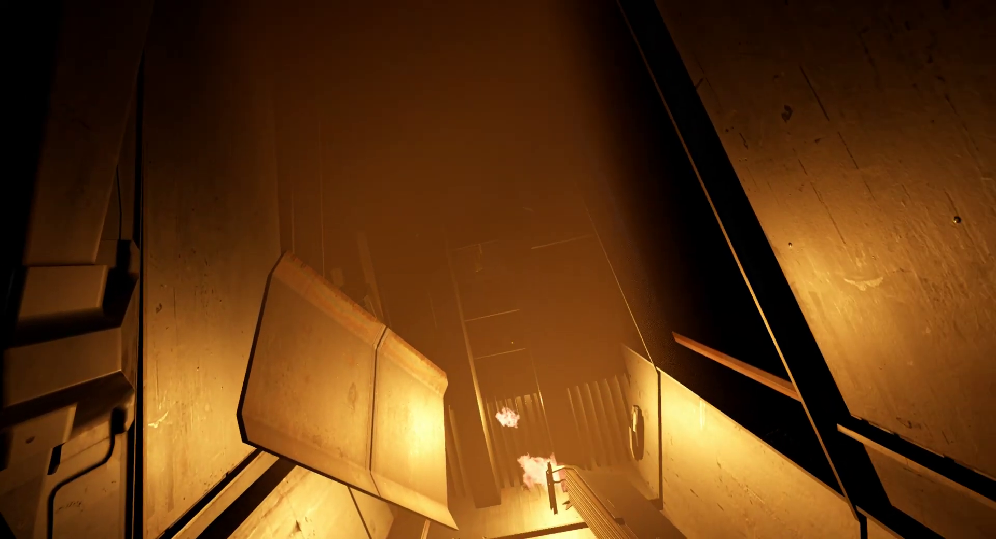
mouse_move(498, 269)
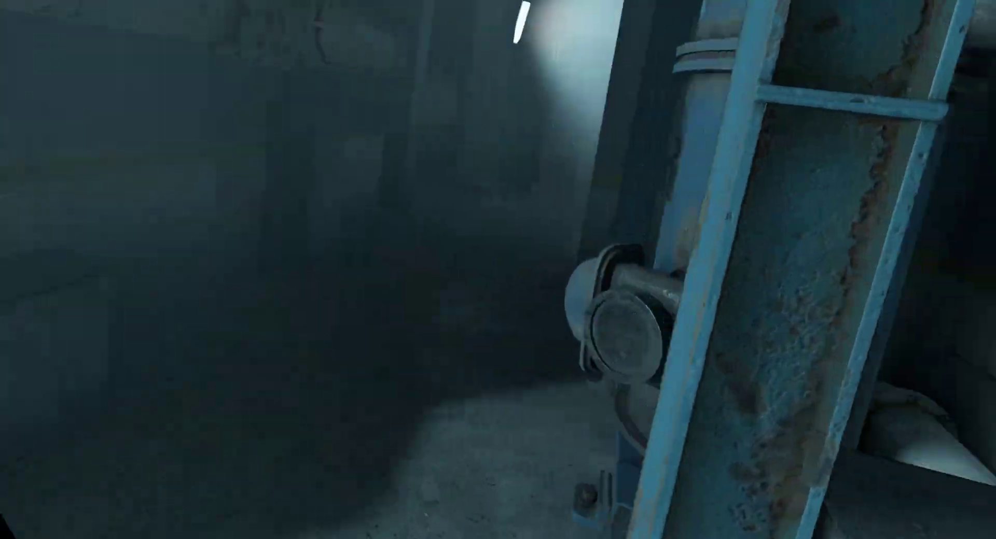
mouse_move(498, 270)
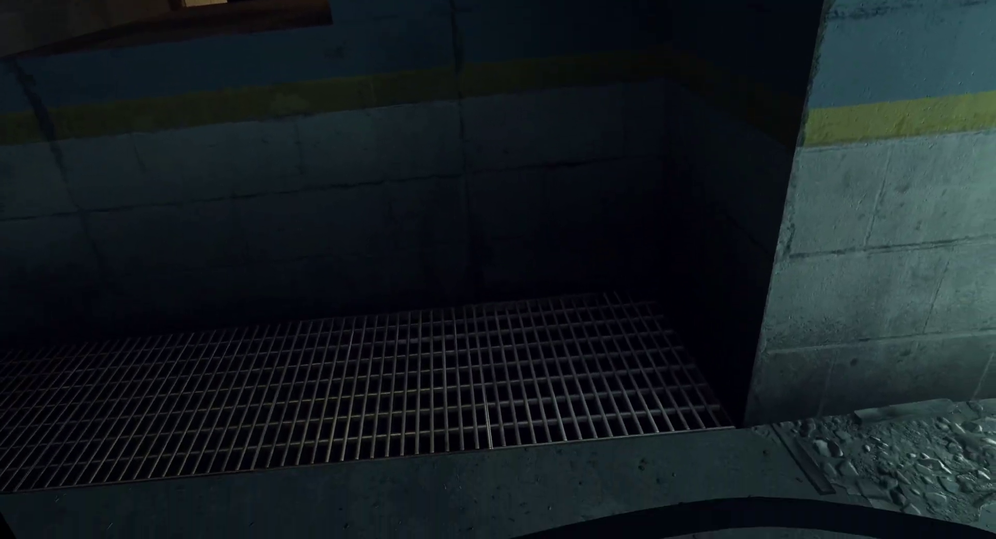
mouse_move(498, 270)
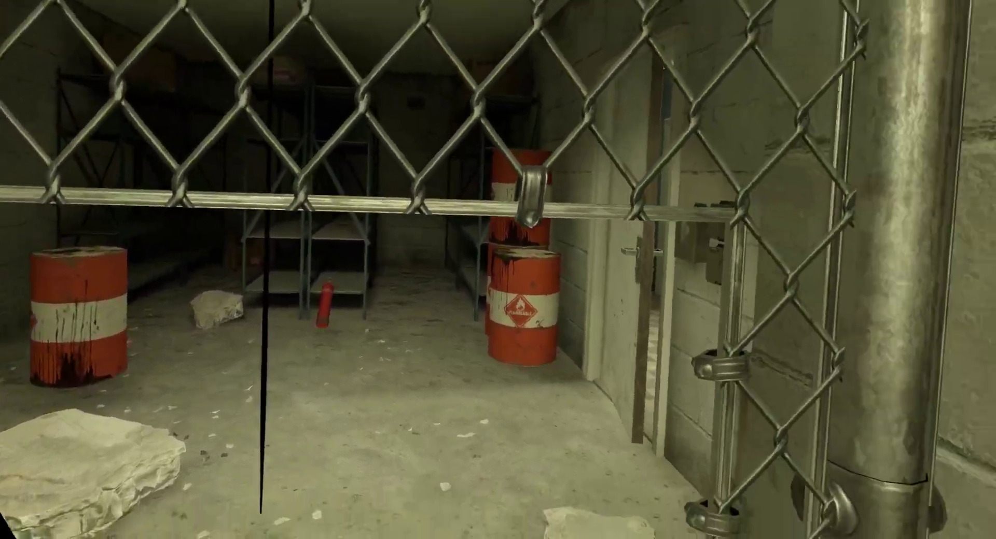
mouse_move(498, 270)
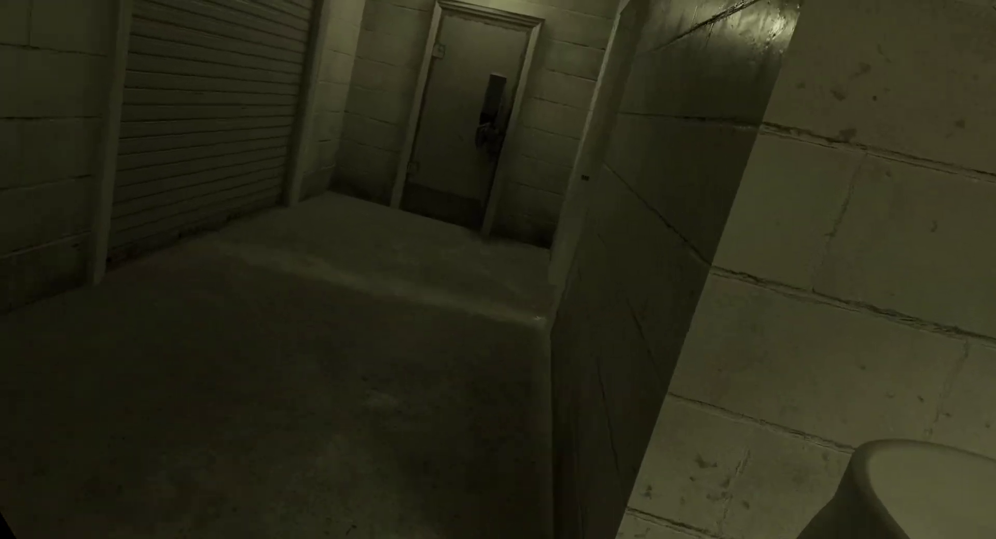
mouse_move(497, 270)
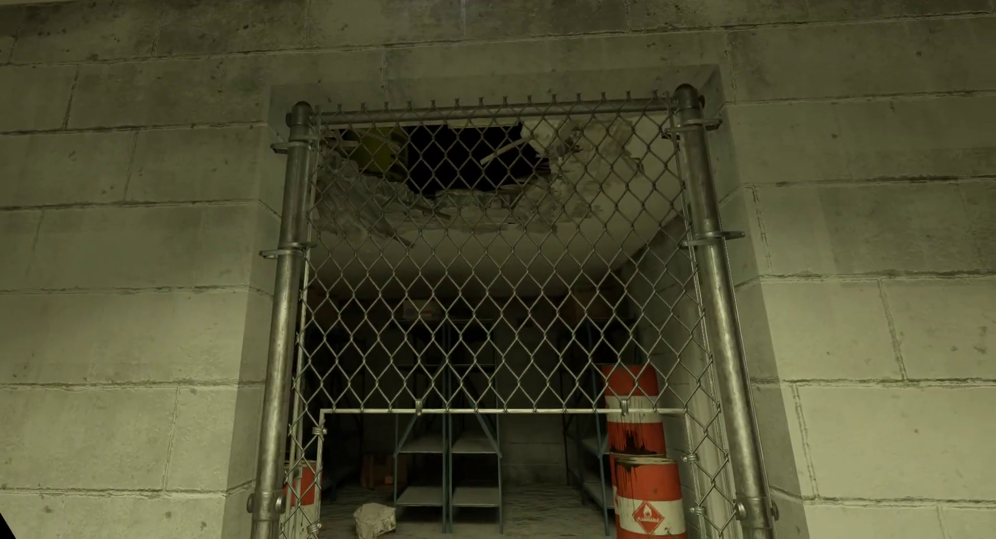
mouse_move(498, 269)
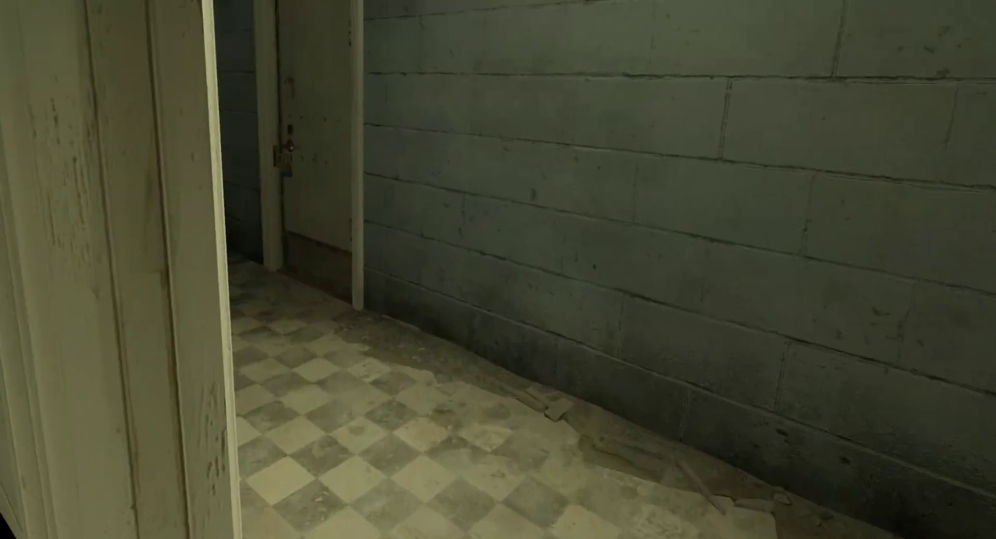
mouse_move(498, 270)
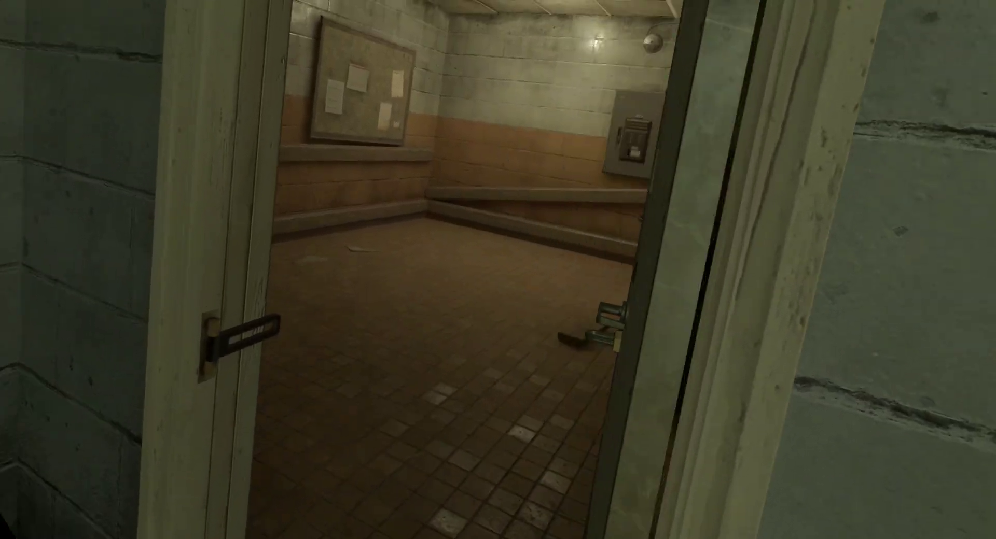
mouse_move(498, 270)
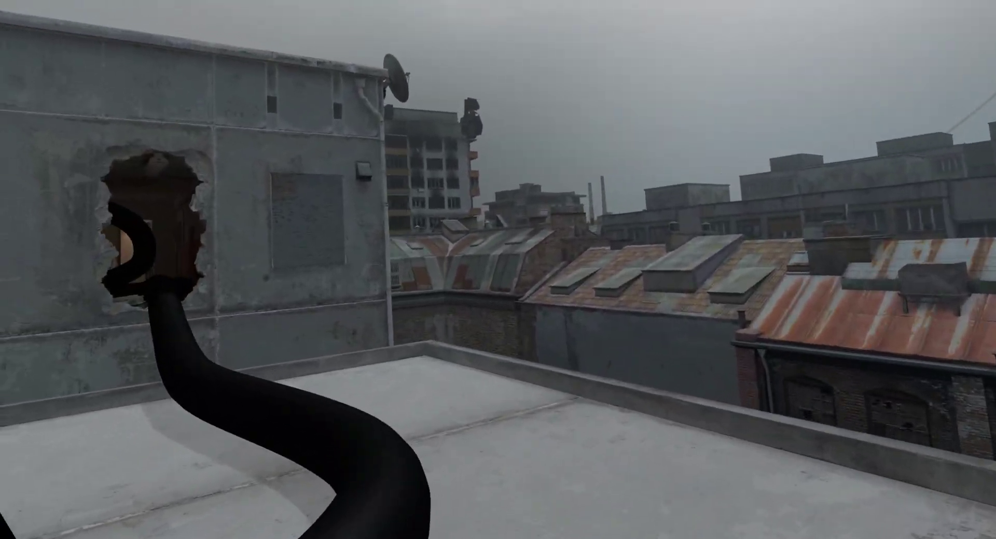
mouse_move(498, 269)
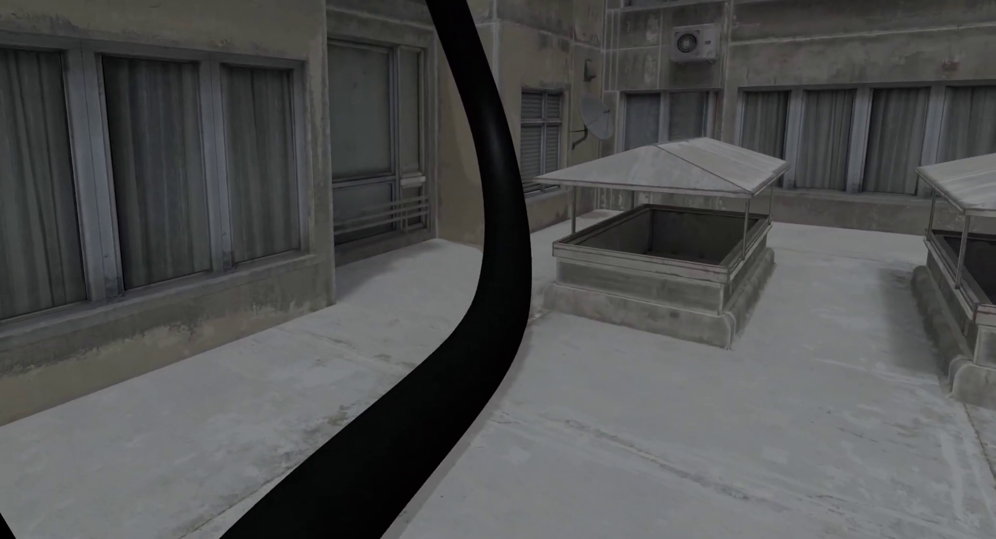
mouse_move(498, 270)
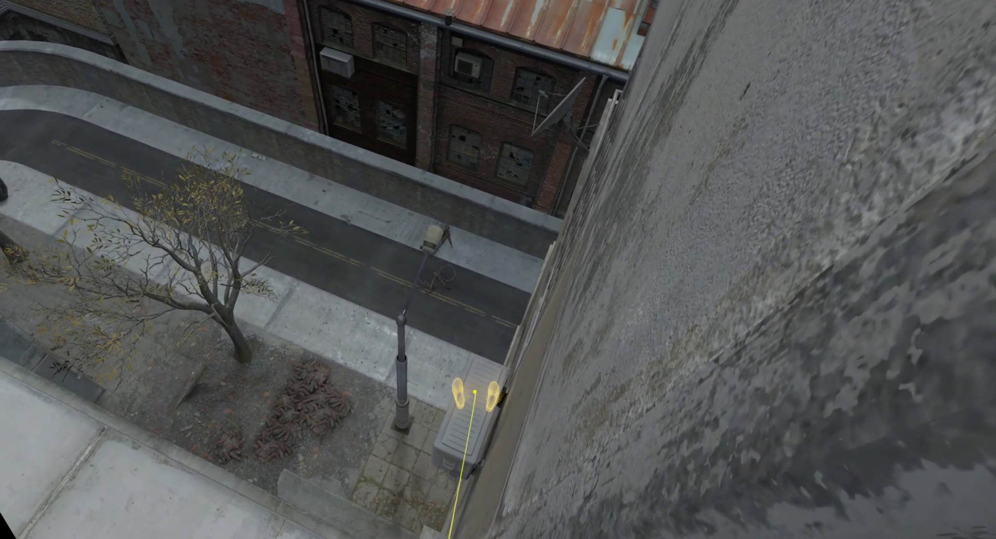
mouse_move(497, 270)
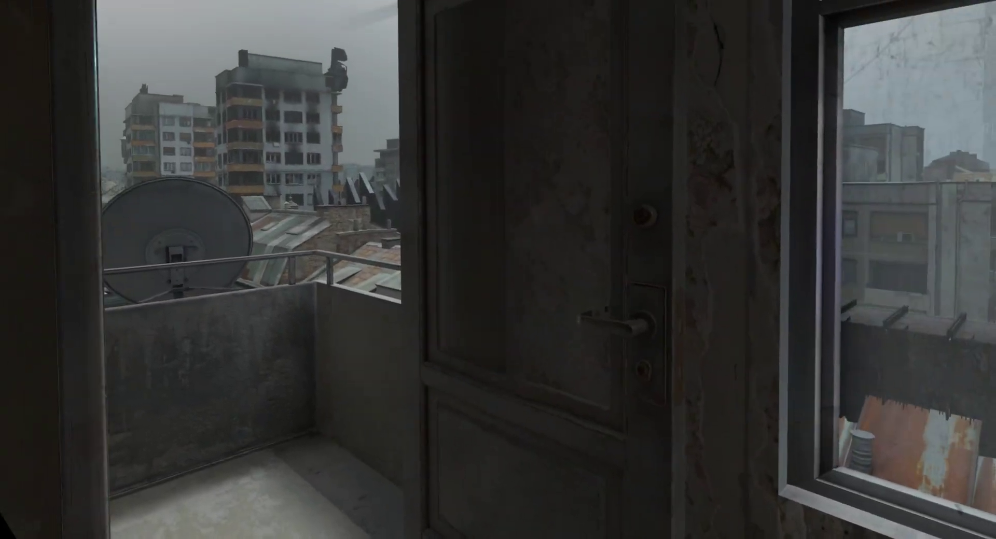